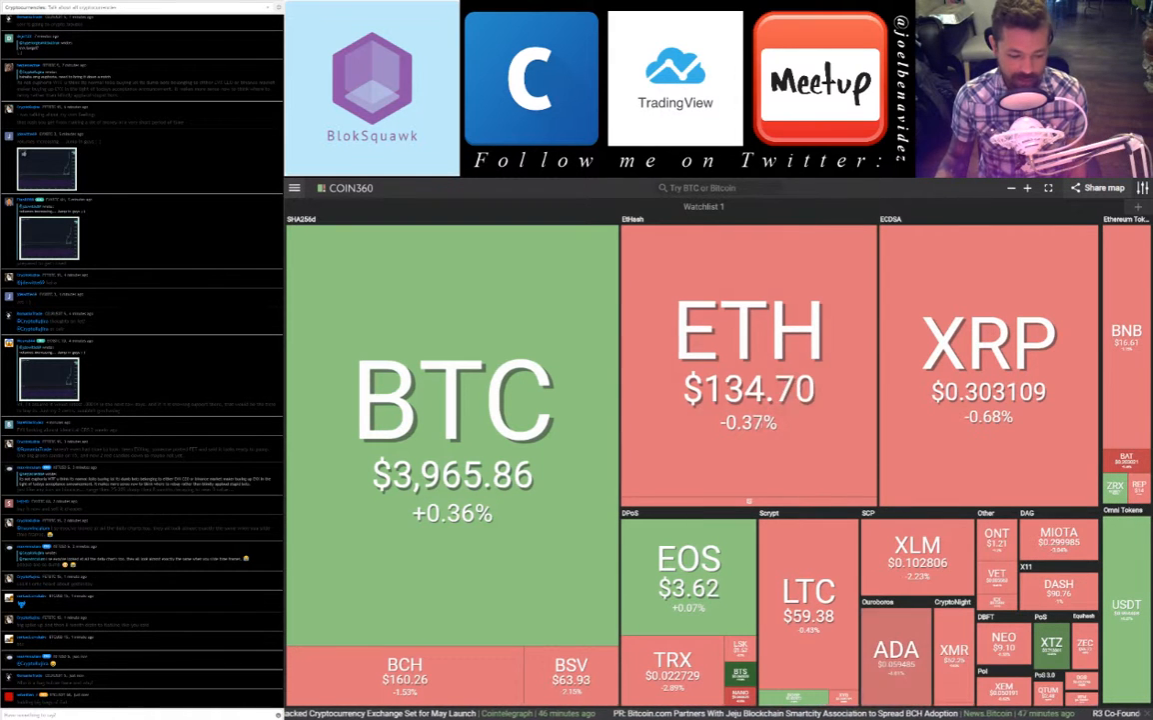
mouse_move(1015, 609)
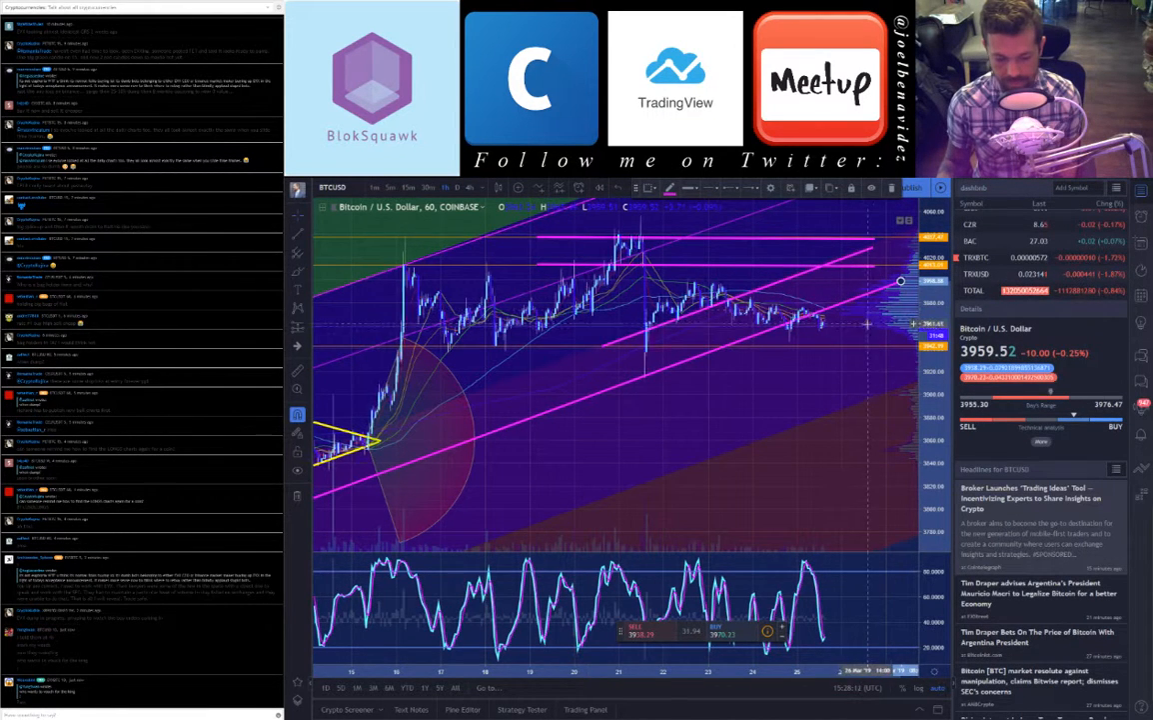
mouse_move(820, 321)
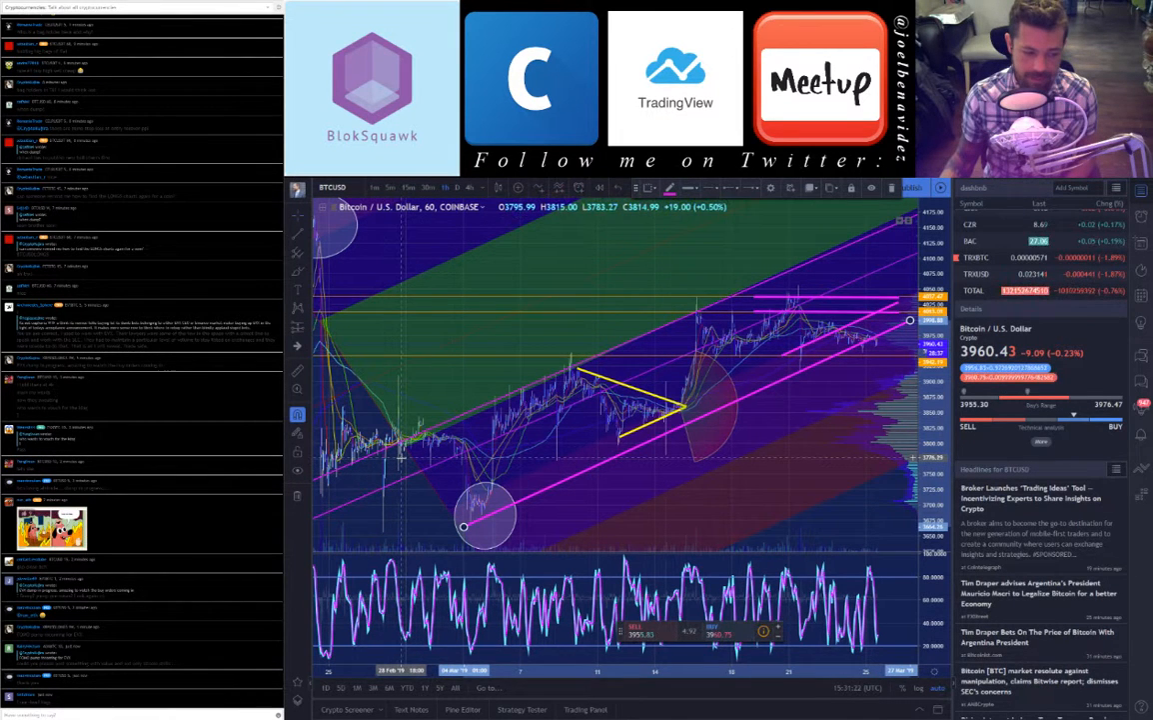
mouse_move(416, 450)
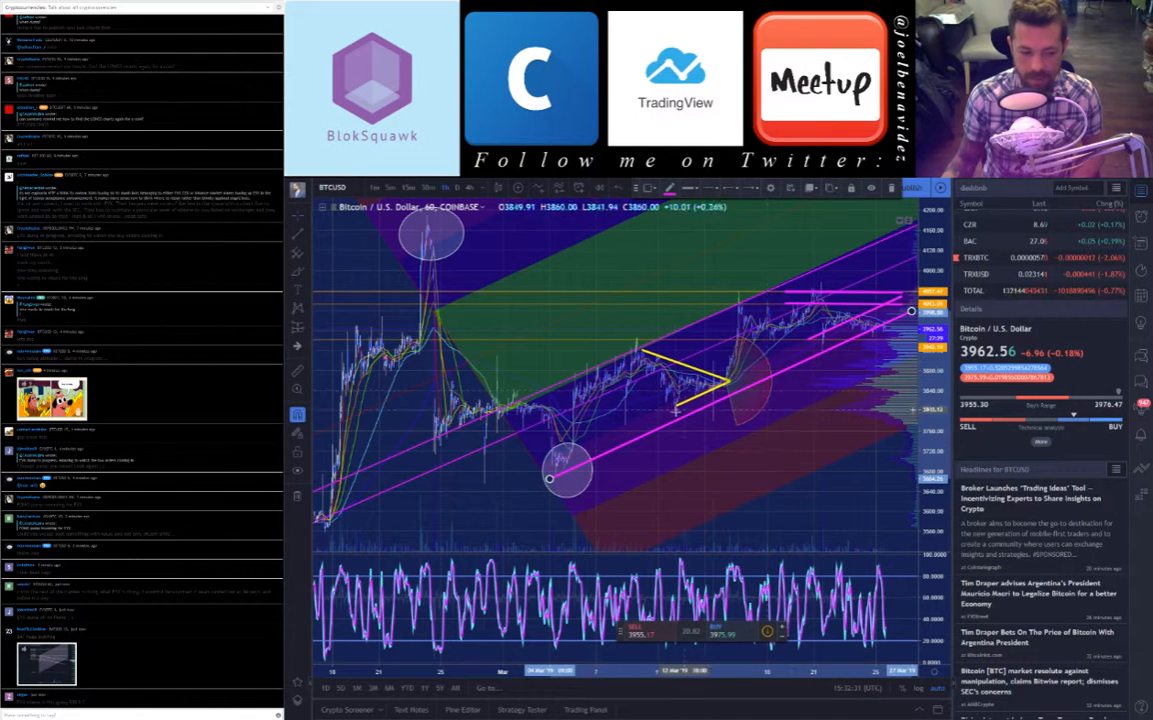
mouse_move(768, 462)
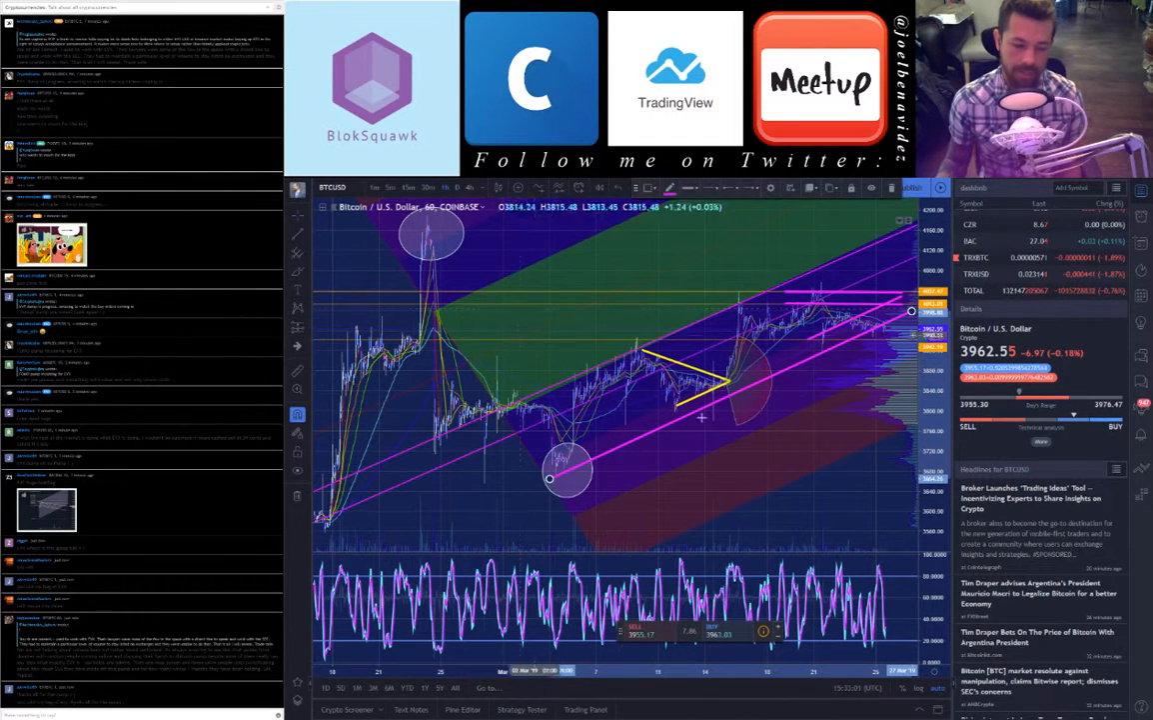
mouse_move(587, 386)
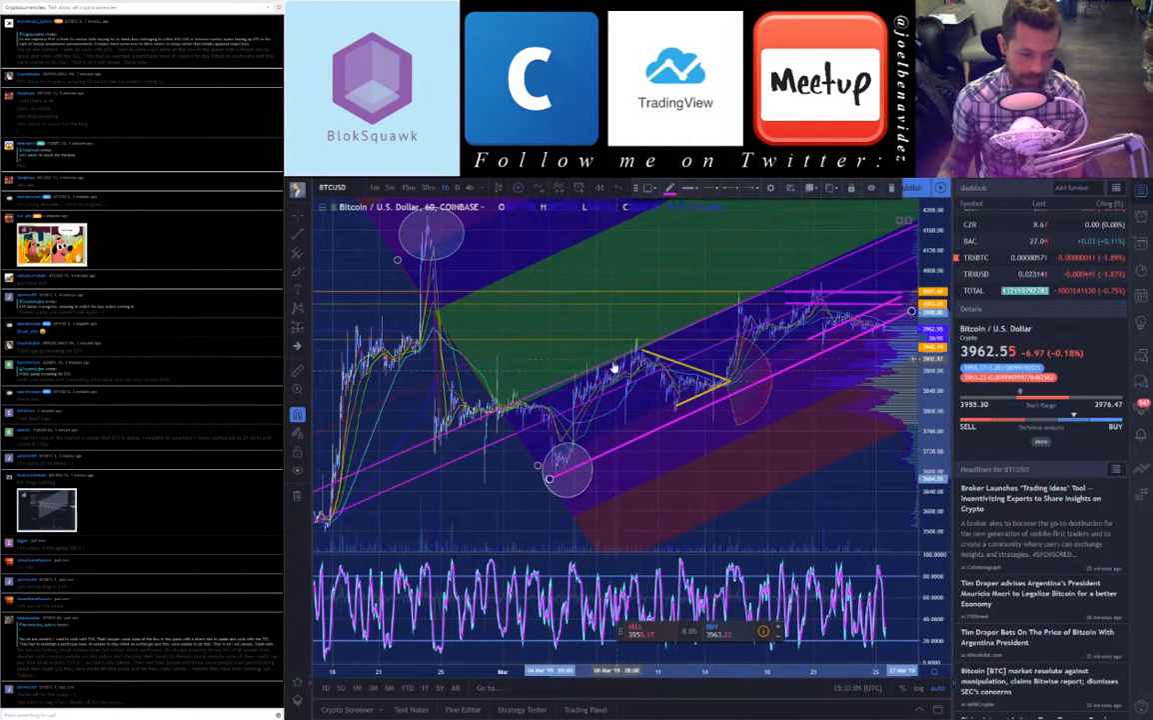
mouse_move(576, 403)
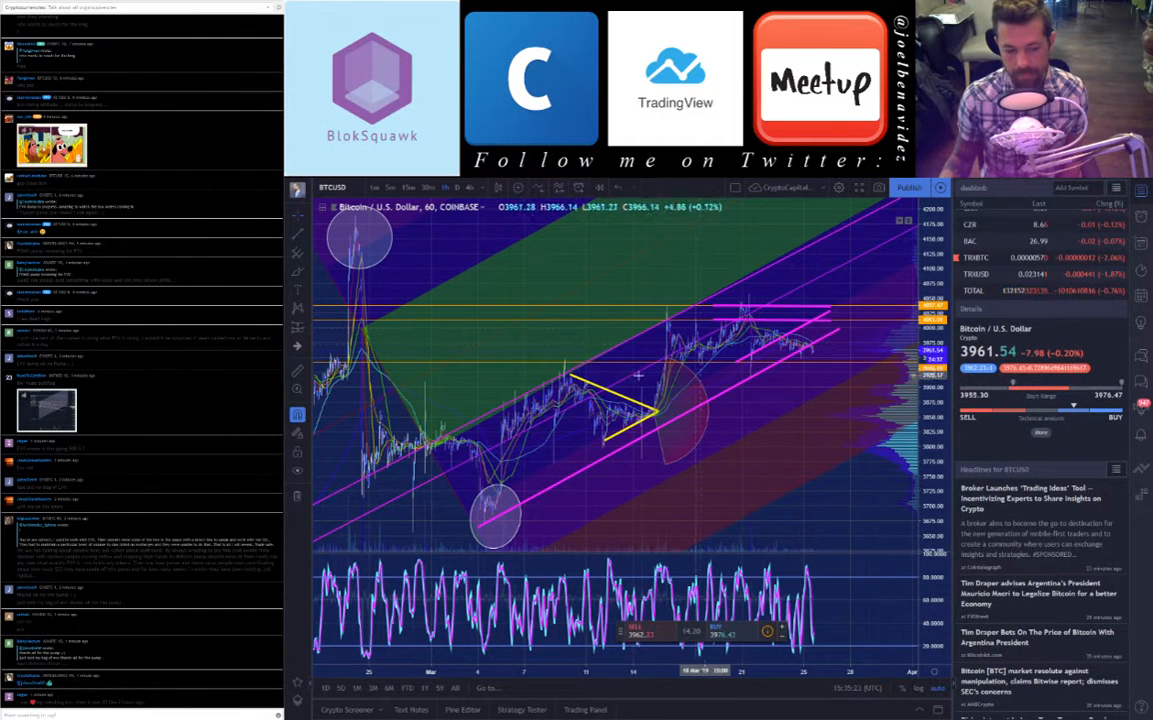
mouse_move(656, 348)
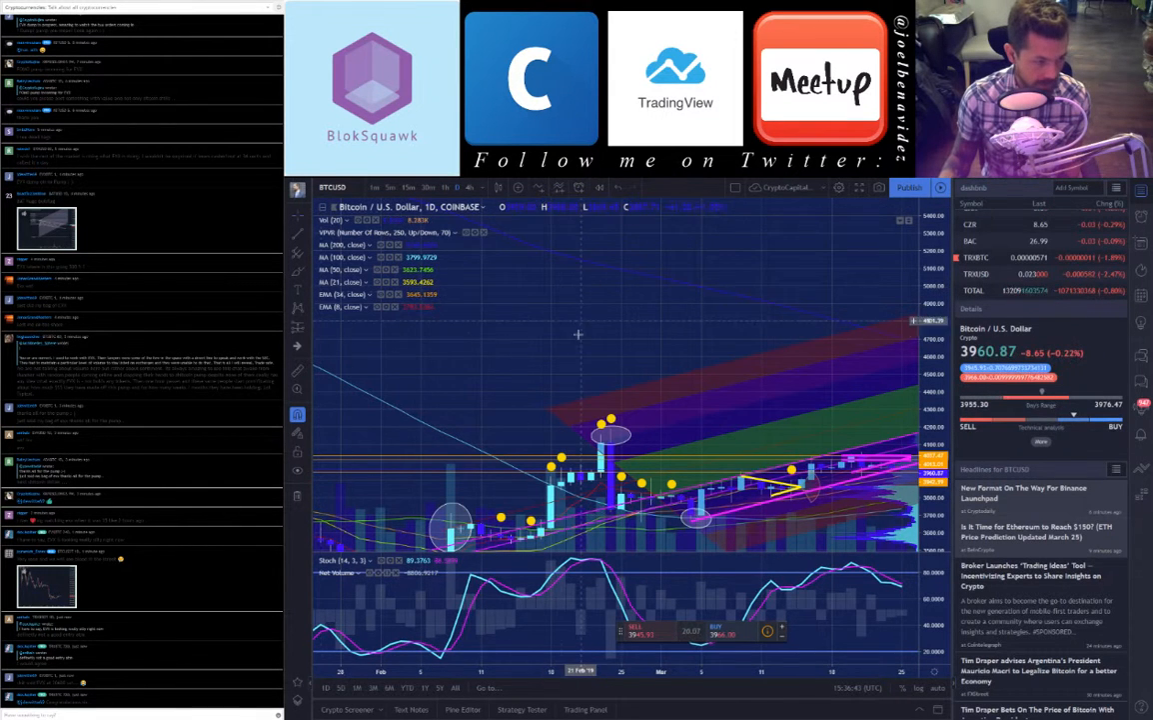
mouse_move(624, 348)
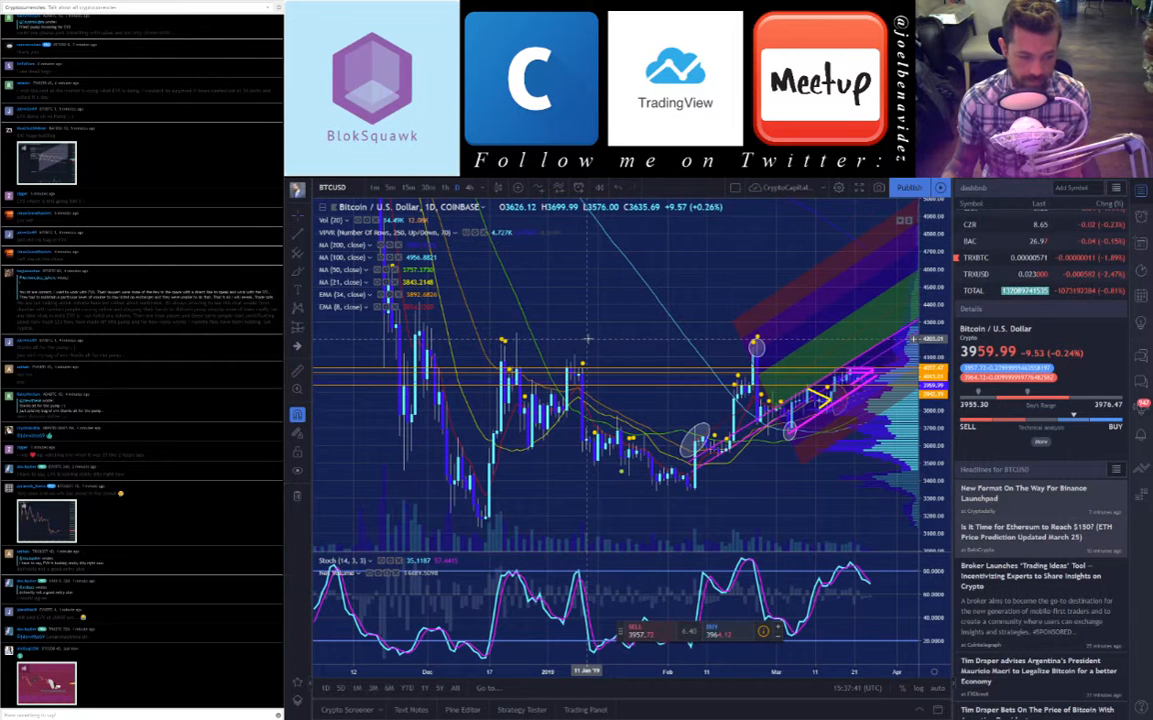
mouse_move(604, 279)
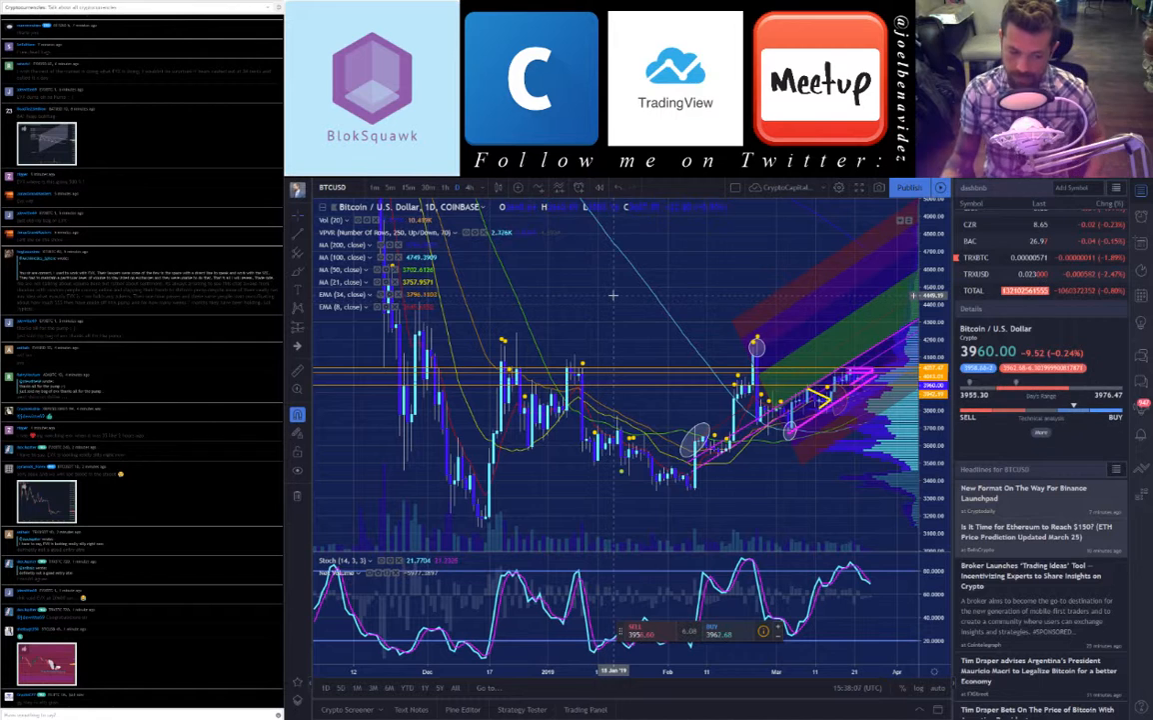
mouse_move(616, 370)
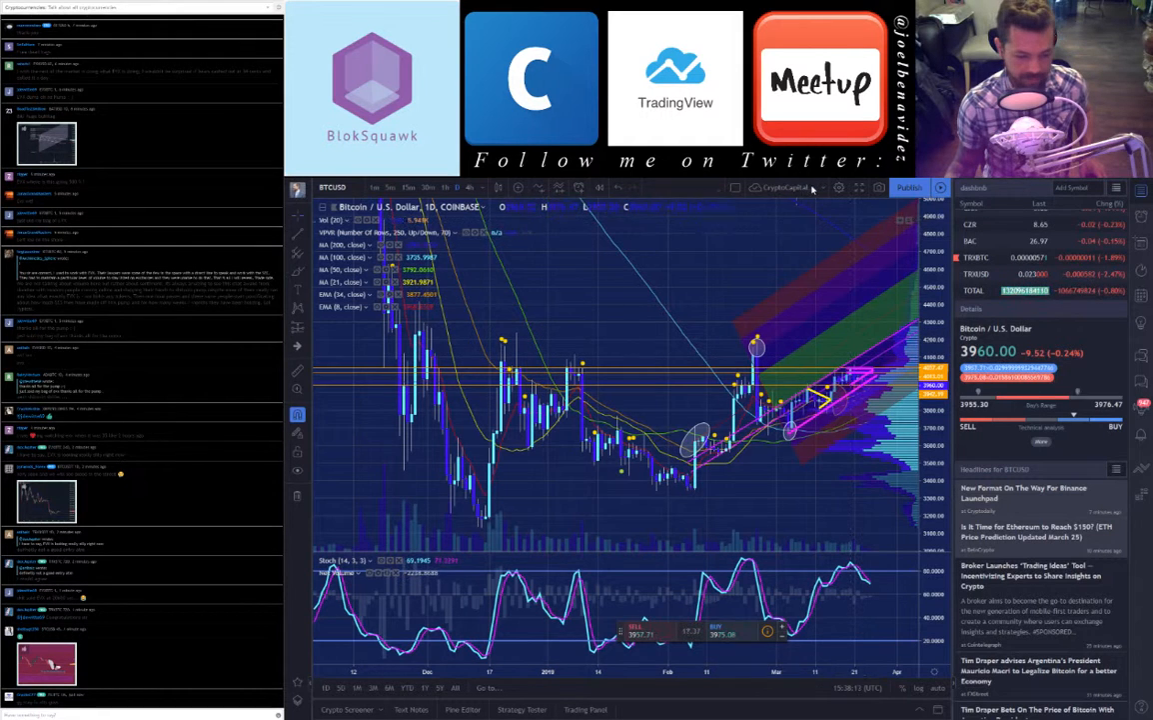
mouse_move(728, 246)
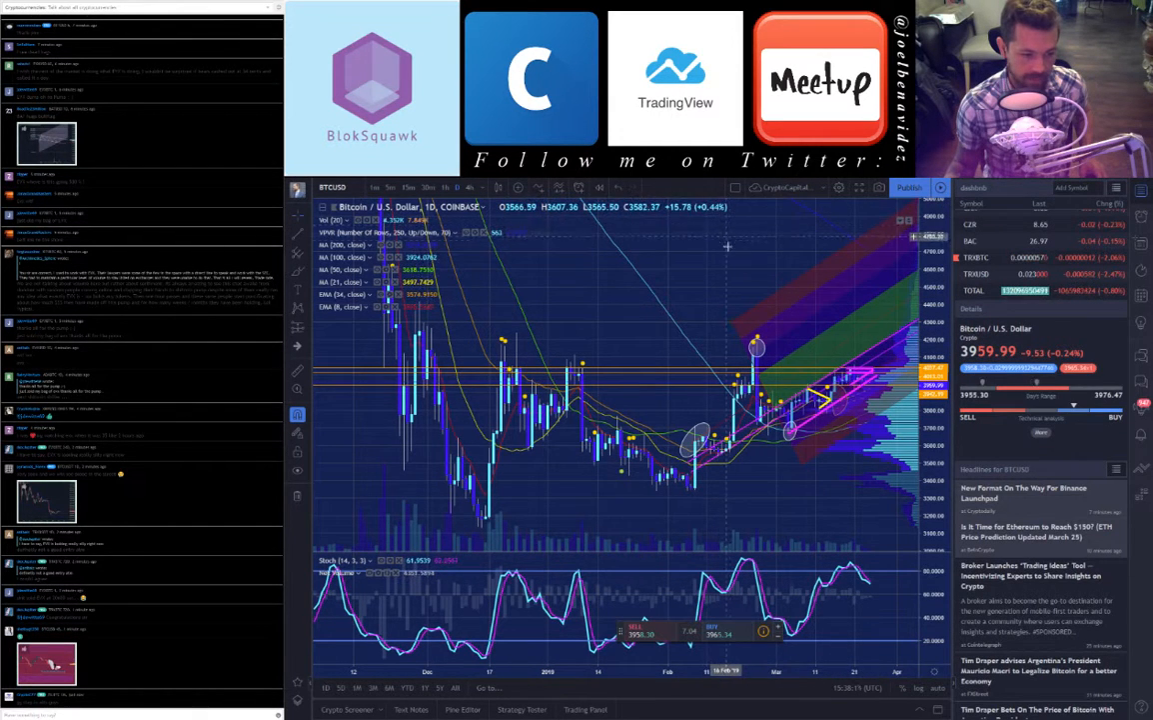
mouse_move(767, 264)
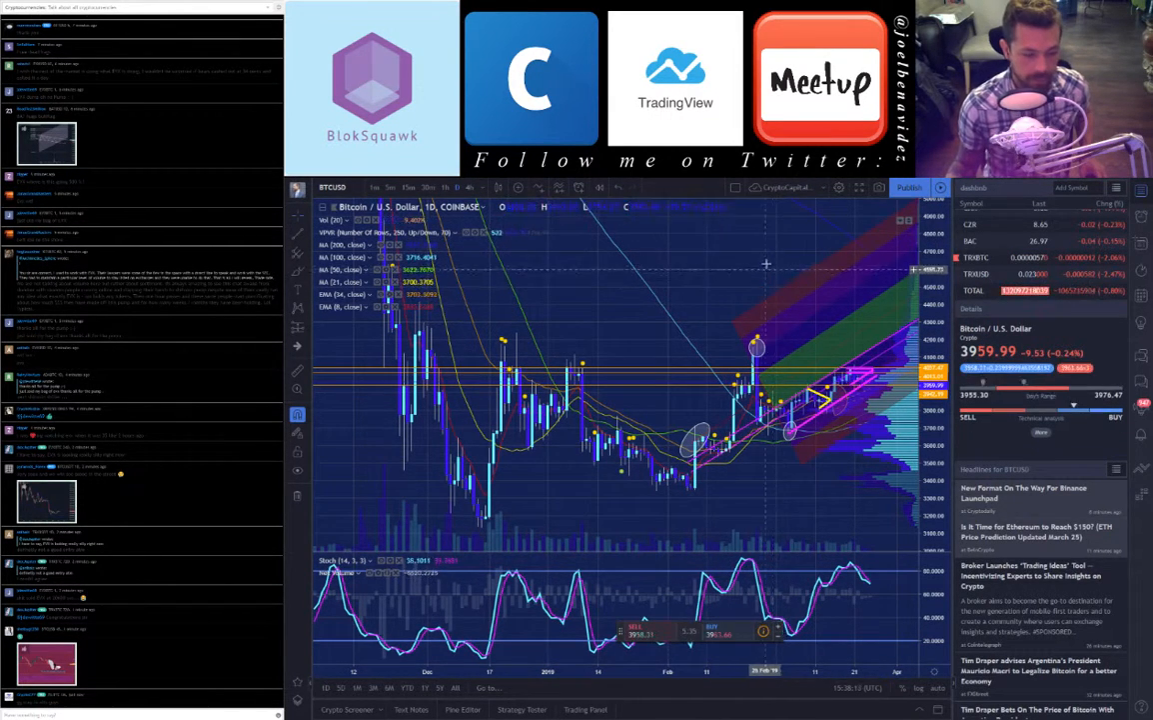
mouse_move(504, 448)
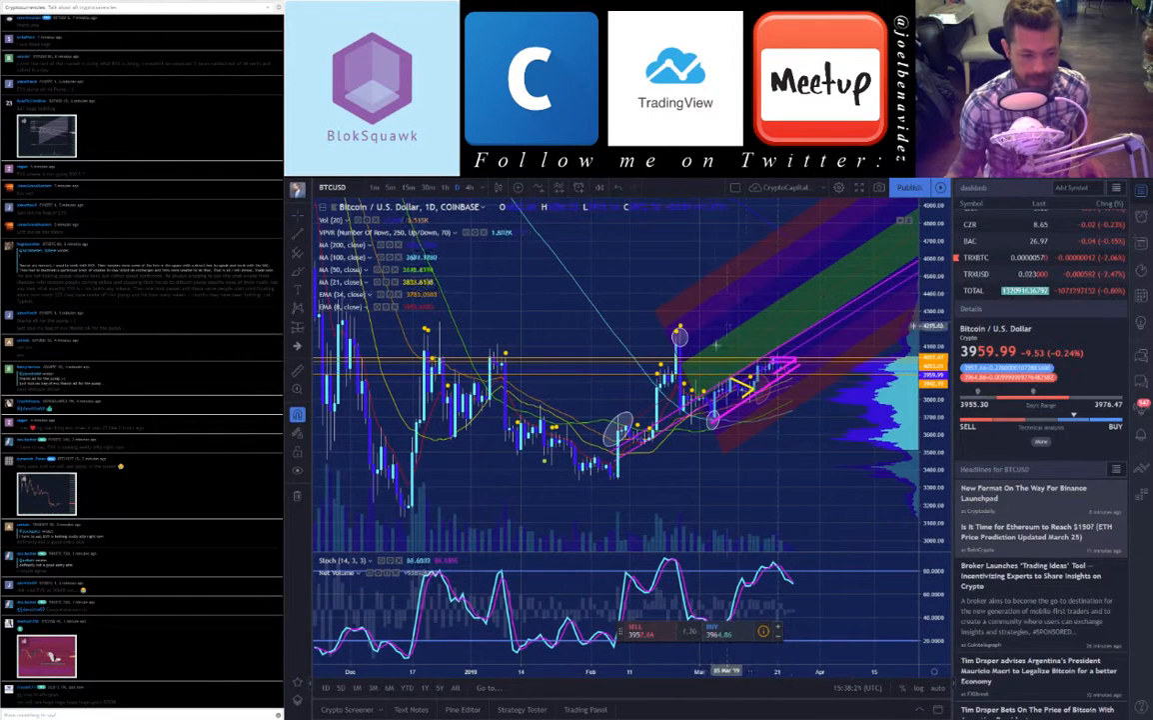
mouse_move(775, 370)
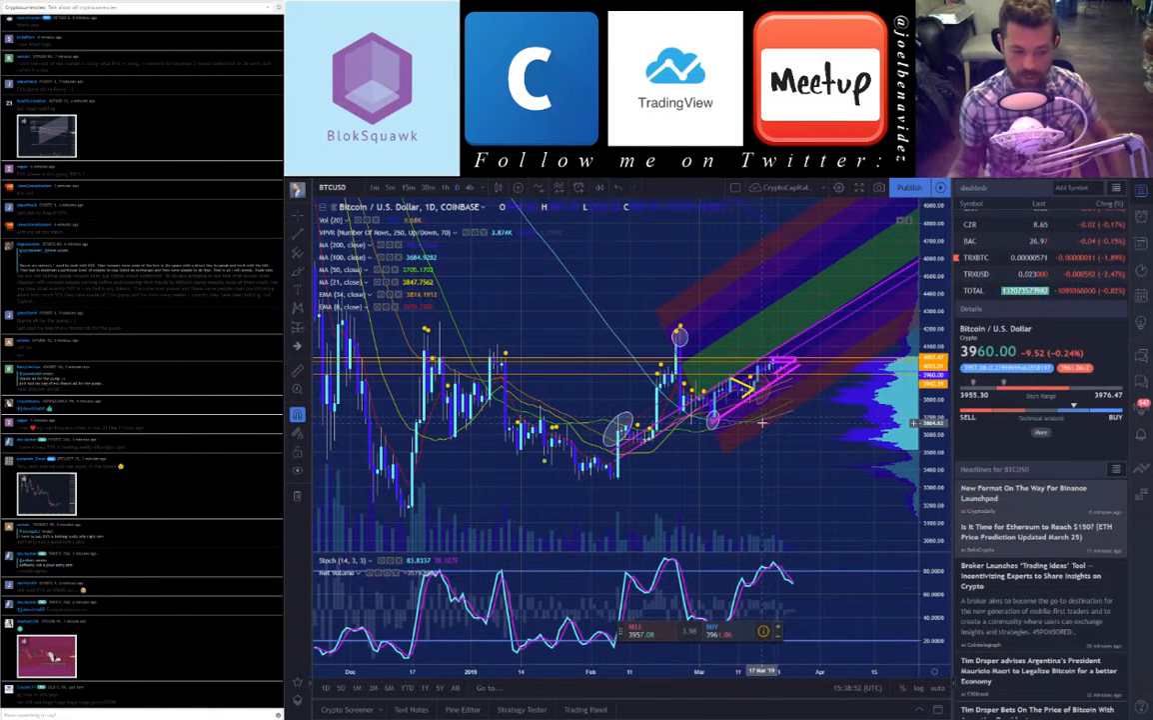
mouse_move(740, 468)
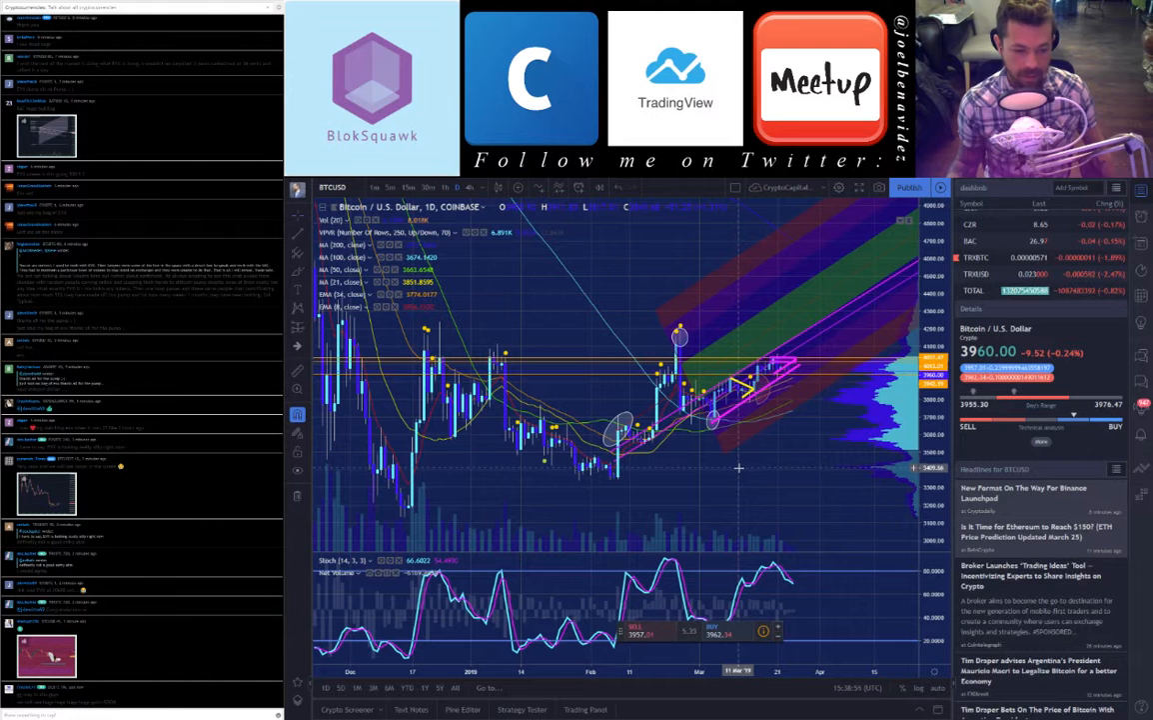
mouse_move(748, 412)
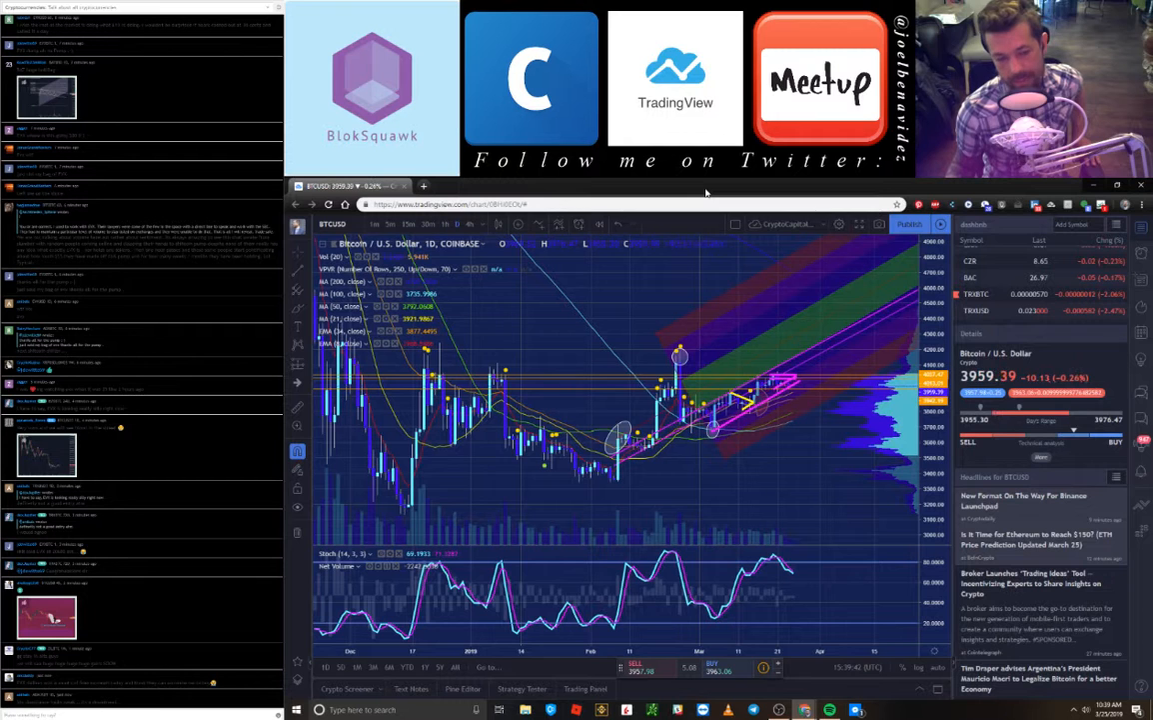
mouse_move(743, 248)
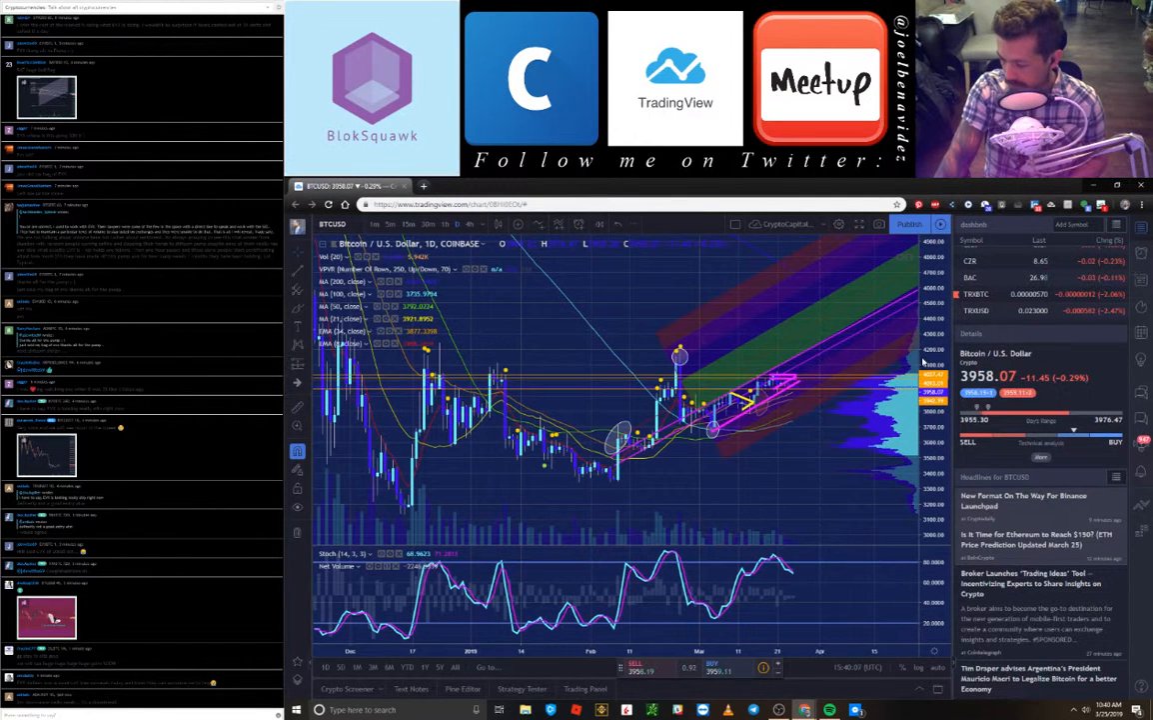
mouse_move(770, 278)
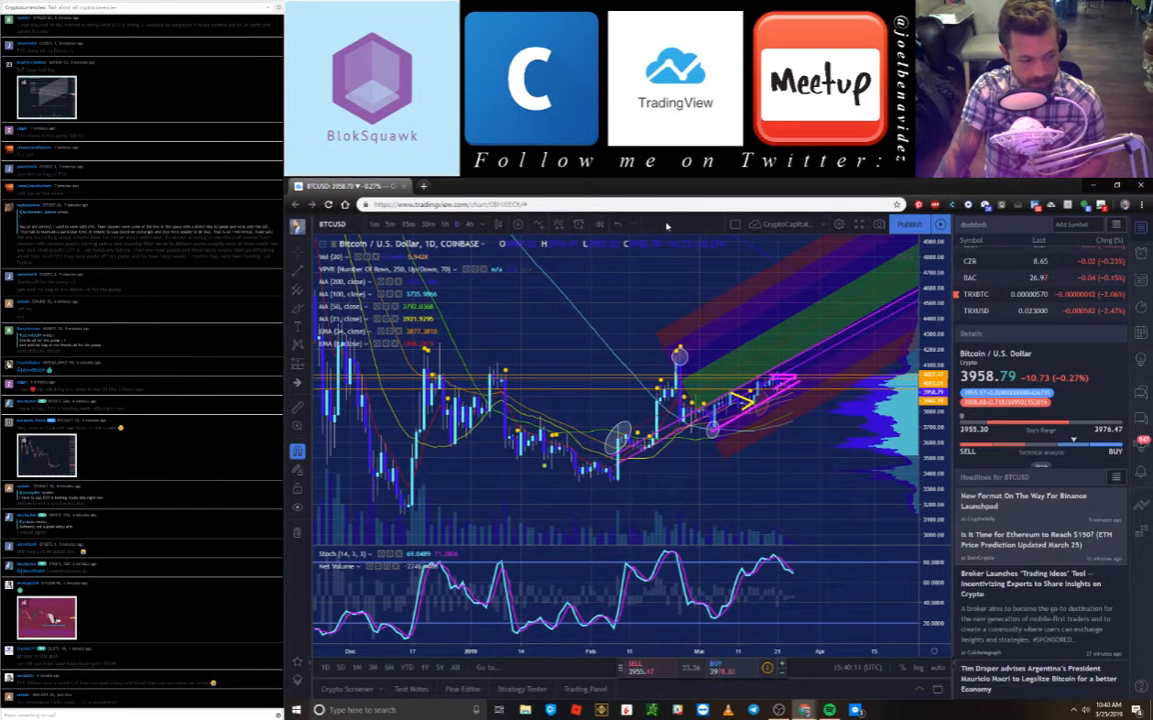
mouse_move(730, 198)
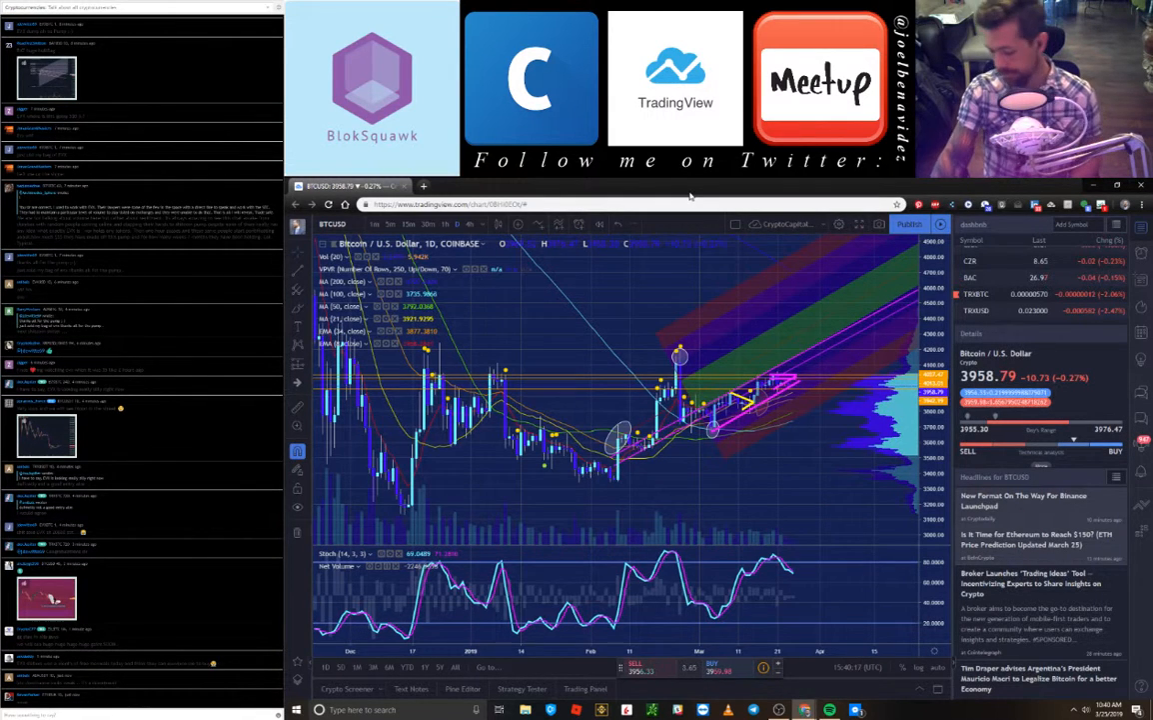
key(f11)
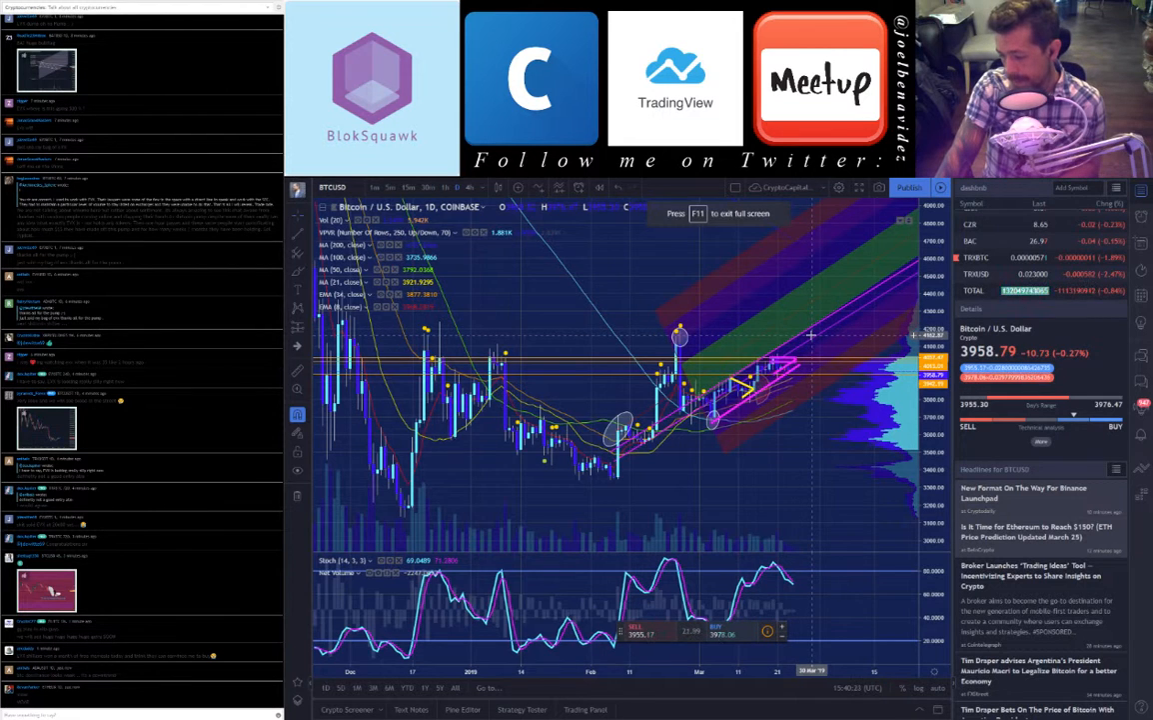
mouse_move(864, 481)
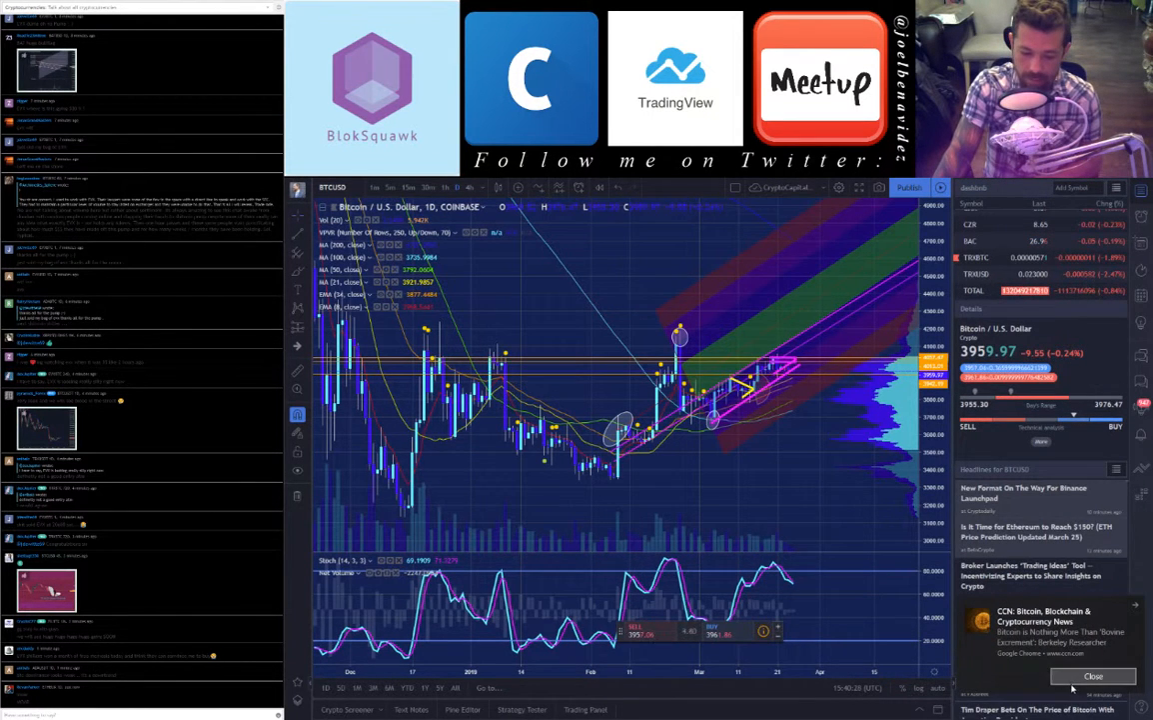
- Dismiss the CCN news notification over the full-screen BTC/USD daily chart
click(1093, 676)
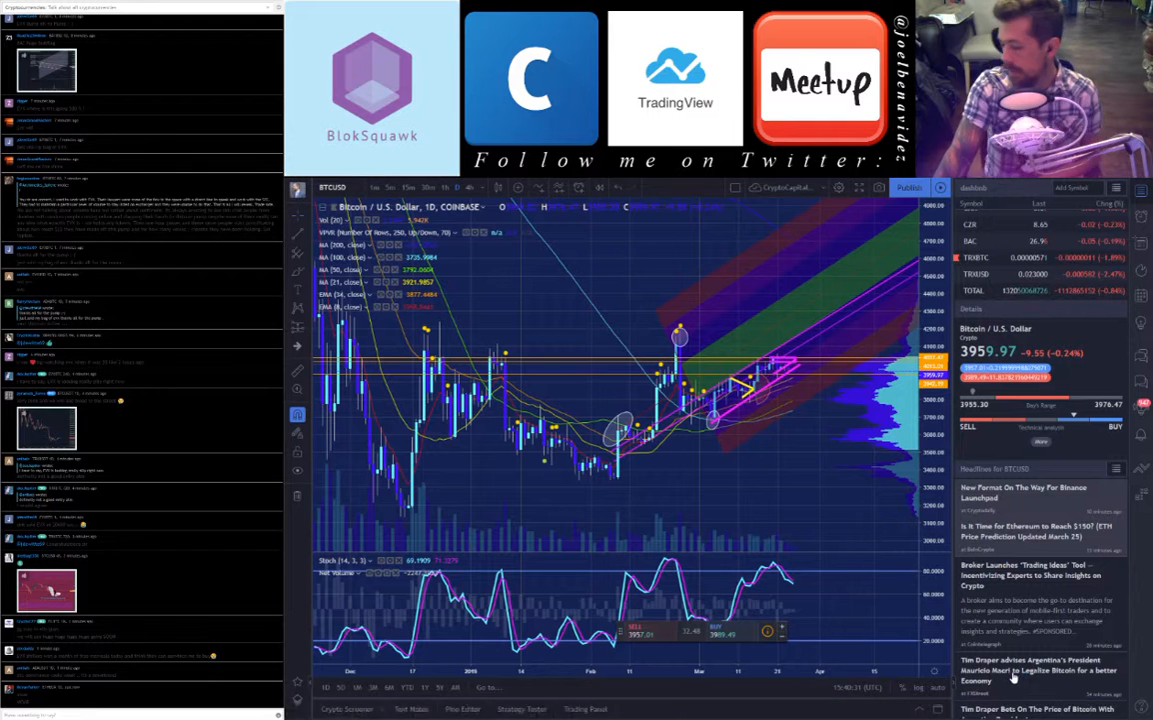